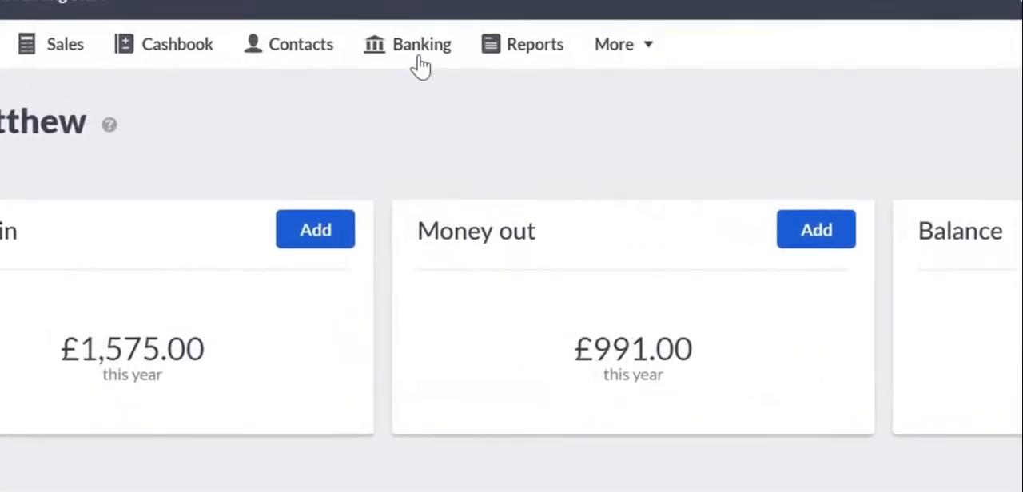
Step: Go to Banking to start the 31/05/2018 reconciliation for Bank Account (1200)
{"action": "left_click", "coordinate": [422, 45]}
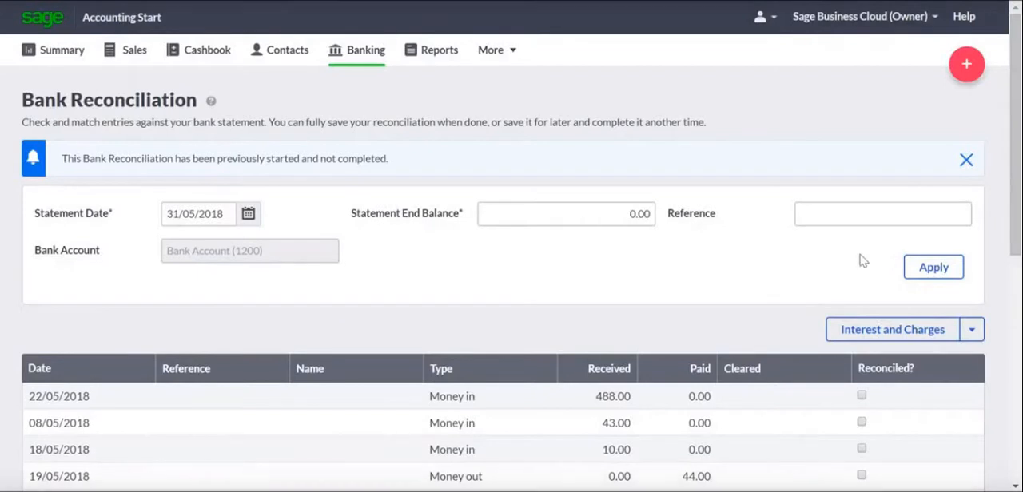
{"action": "mouse_move", "coordinate": [268, 230]}
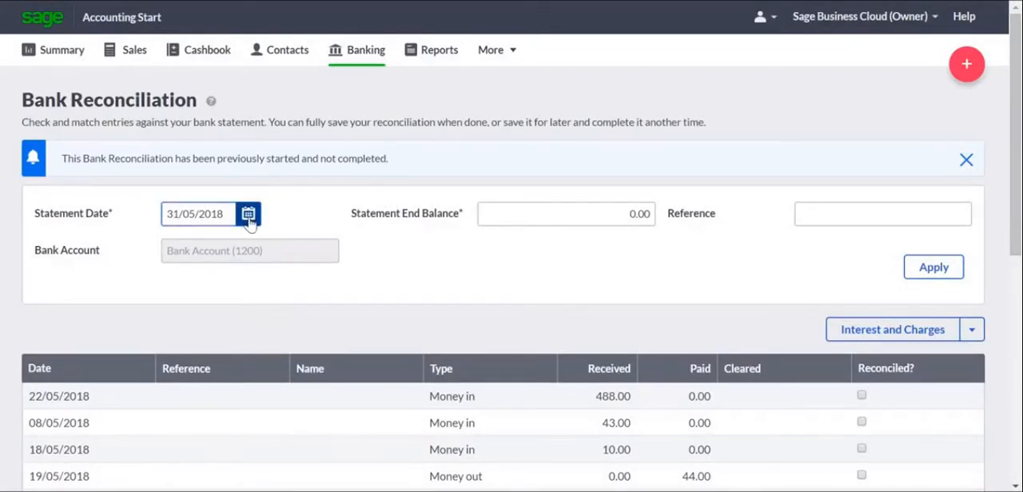
Step: Enter a statement end balance of 584.00 and apply it
{"action": "left_click", "coordinate": [566, 214]}
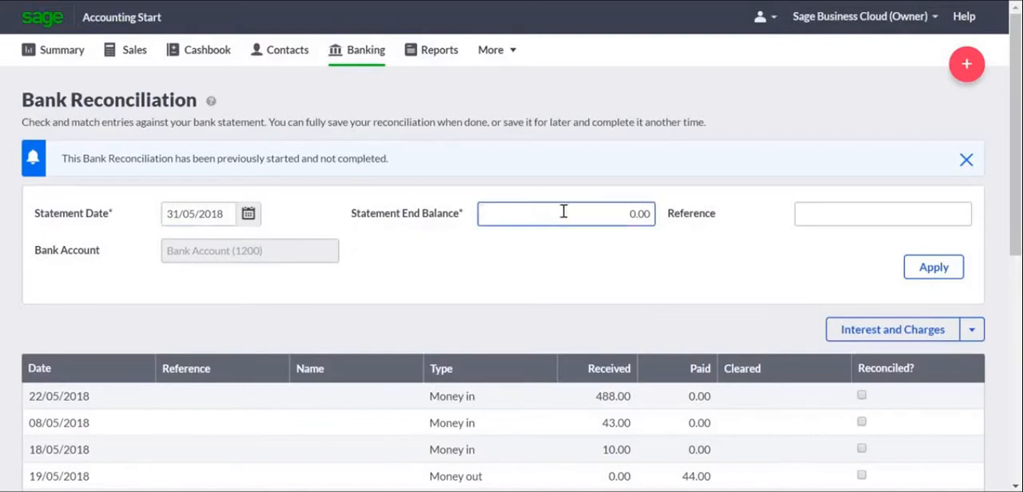
{"action": "mouse_move", "coordinate": [598, 213]}
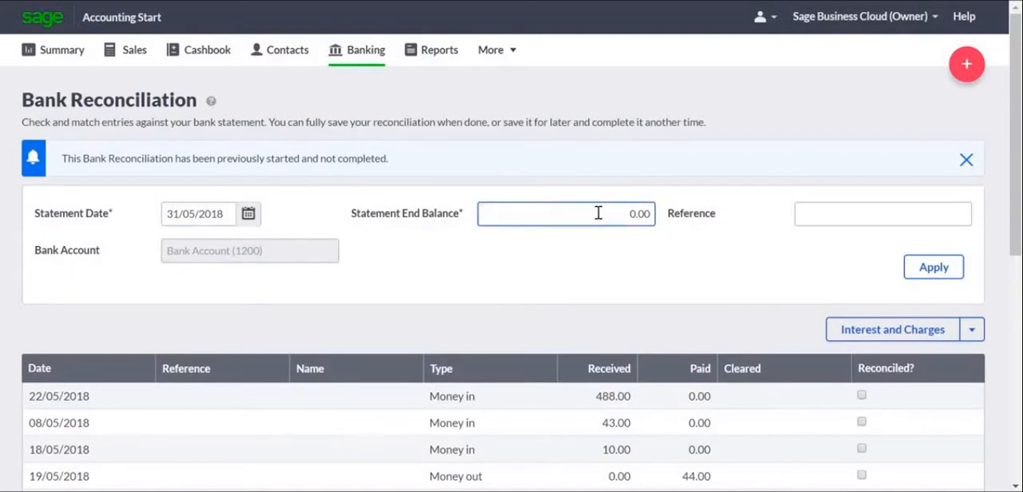
{"action": "type", "text": "584"}
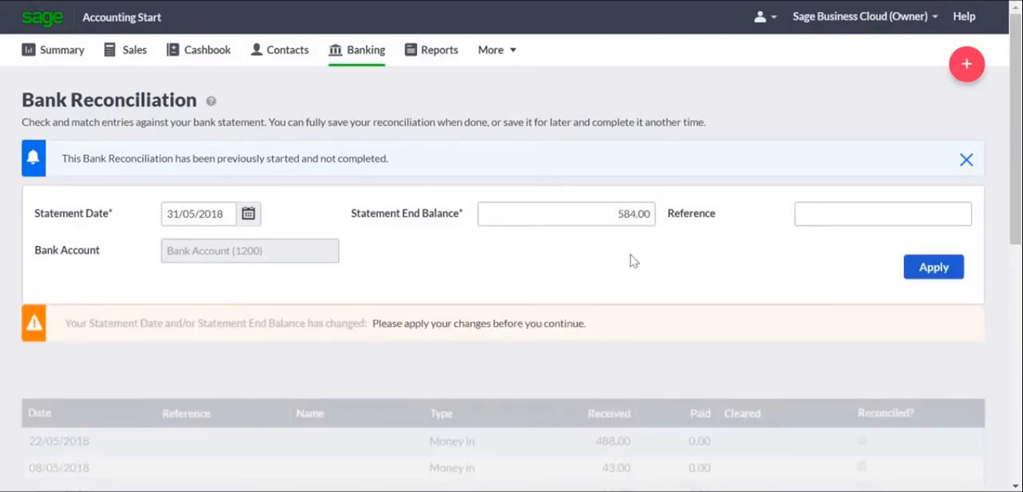
{"action": "mouse_move", "coordinate": [799, 273]}
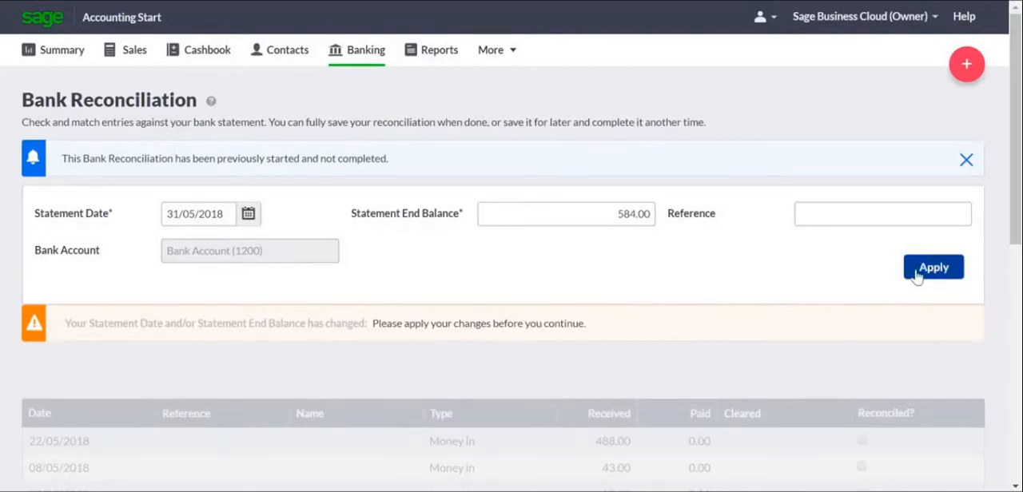
{"action": "left_click", "coordinate": [933, 267]}
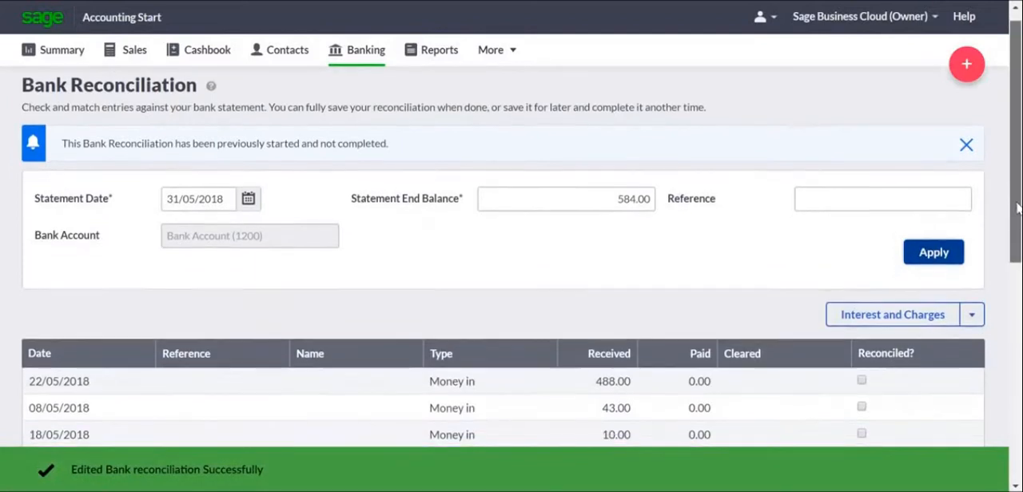
Step: Tick the 488.00 receipt and 30.00 payment among the May transactions as reconciled
{"action": "scroll", "scroll_direction": "down", "scroll_amount": 3}
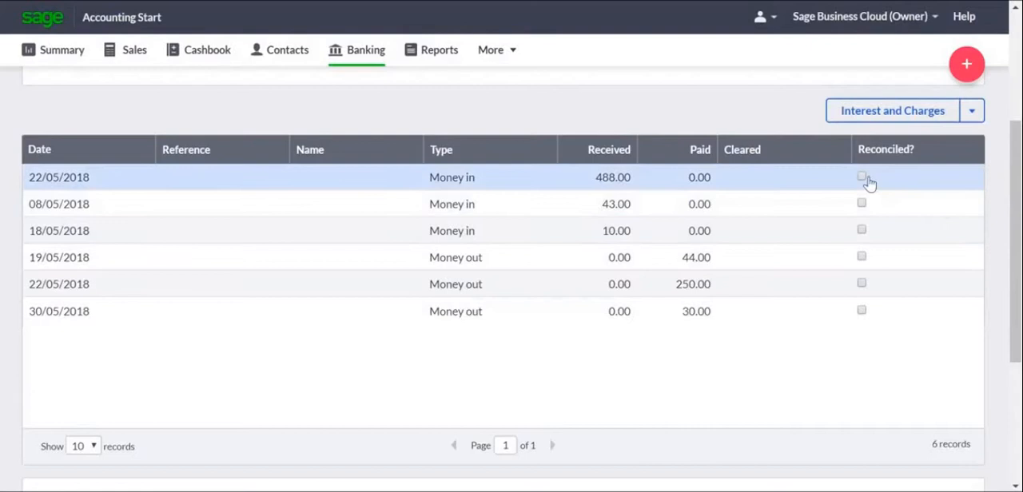
{"action": "left_click", "coordinate": [861, 176]}
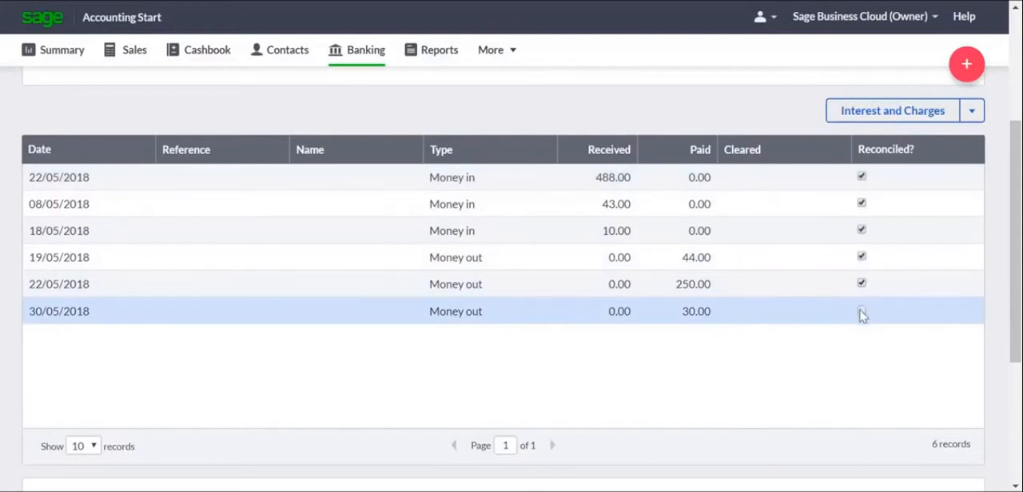
{"action": "left_click", "coordinate": [862, 310]}
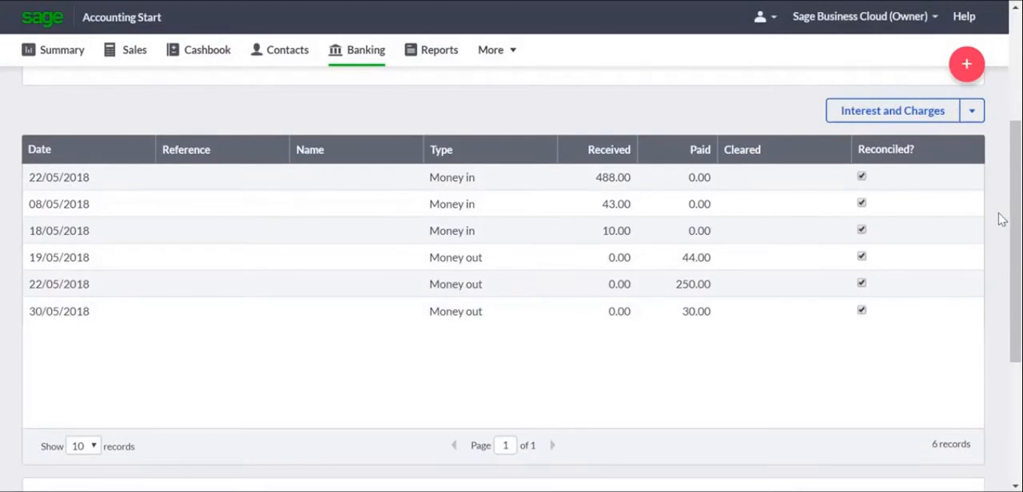
{"action": "mouse_move", "coordinate": [997, 197]}
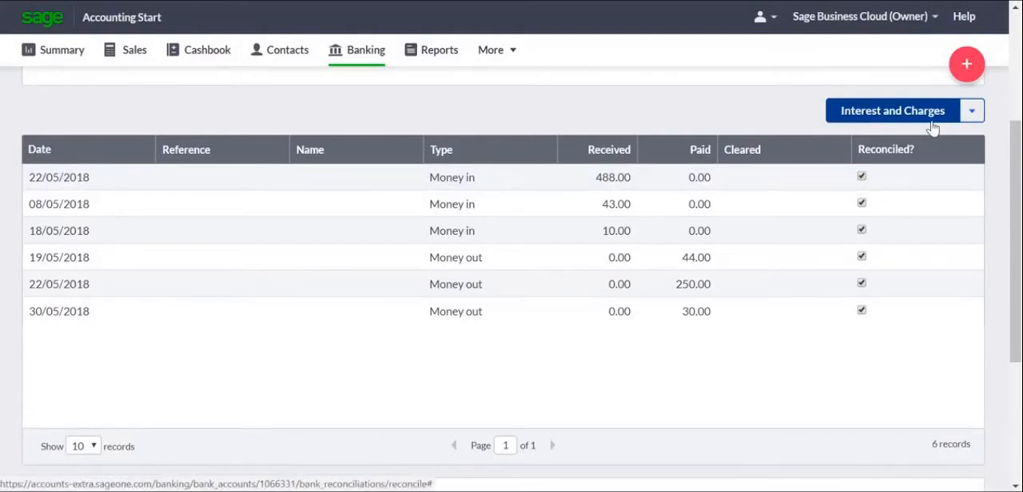
{"action": "left_click", "coordinate": [892, 110]}
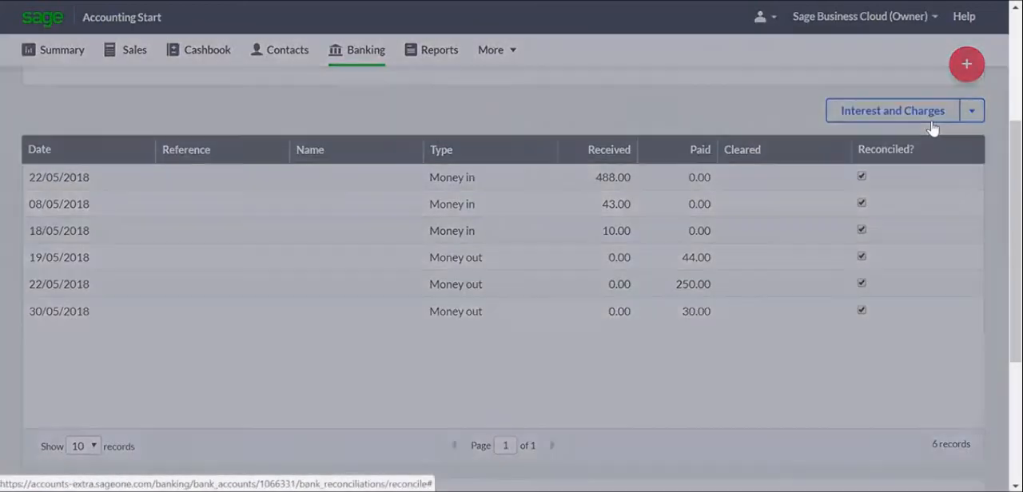
{"action": "left_click", "coordinate": [892, 110]}
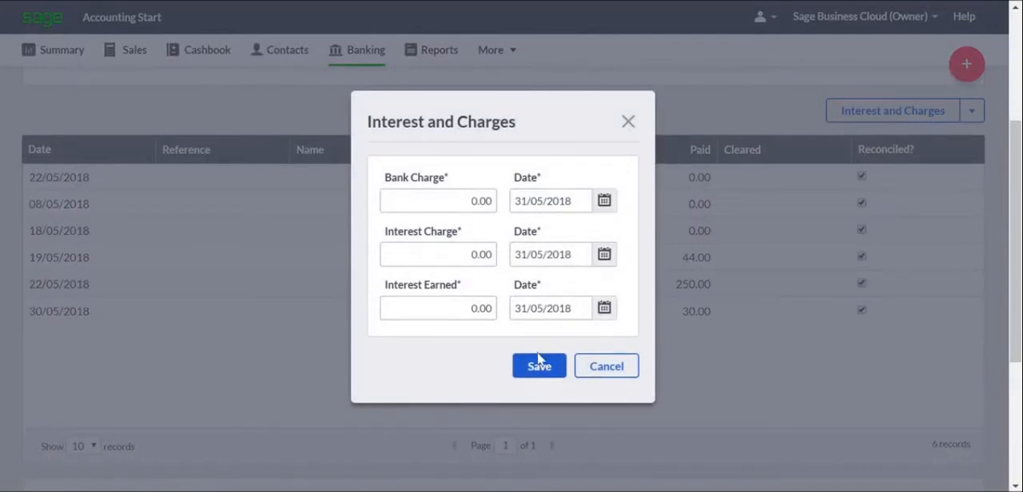
{"action": "mouse_move", "coordinate": [606, 366]}
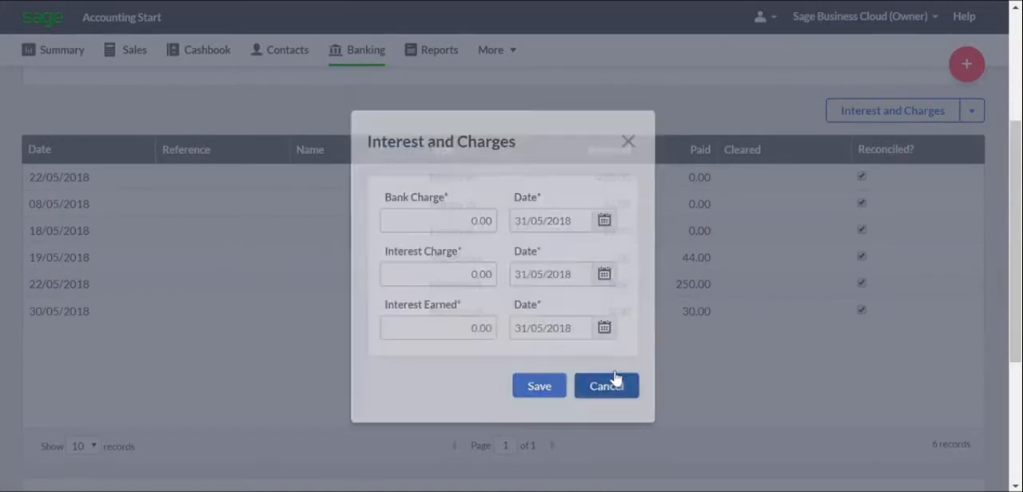
{"action": "left_click", "coordinate": [606, 387]}
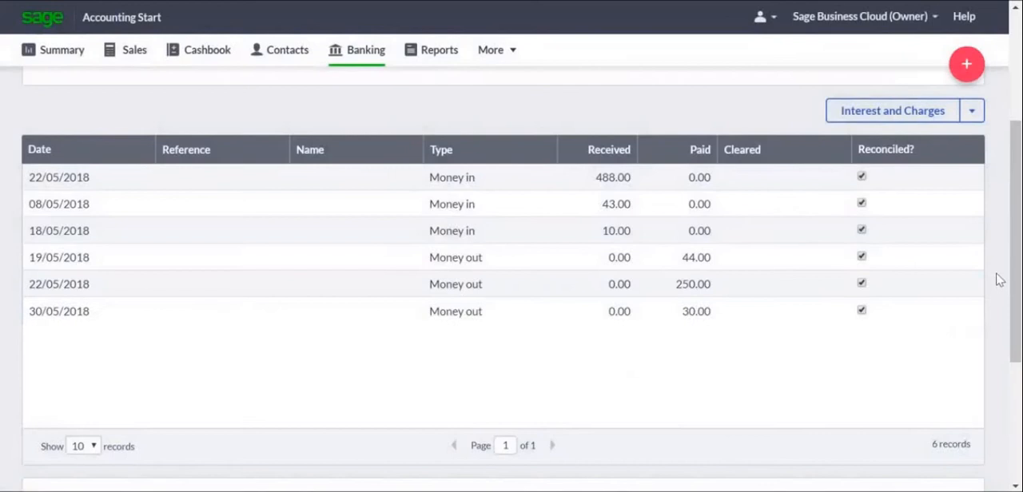
{"action": "scroll", "scroll_direction": "down", "scroll_amount": 3}
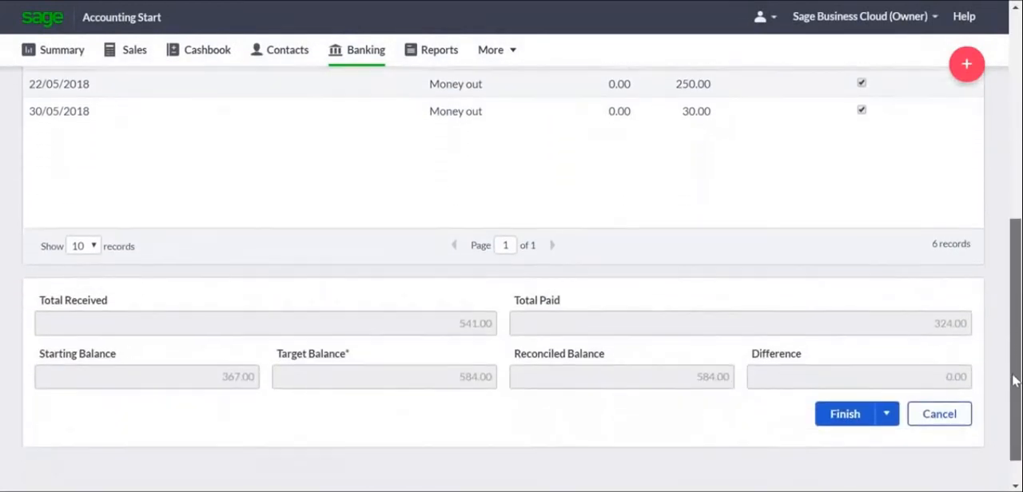
{"action": "scroll", "scroll_direction": "down", "scroll_amount": 3}
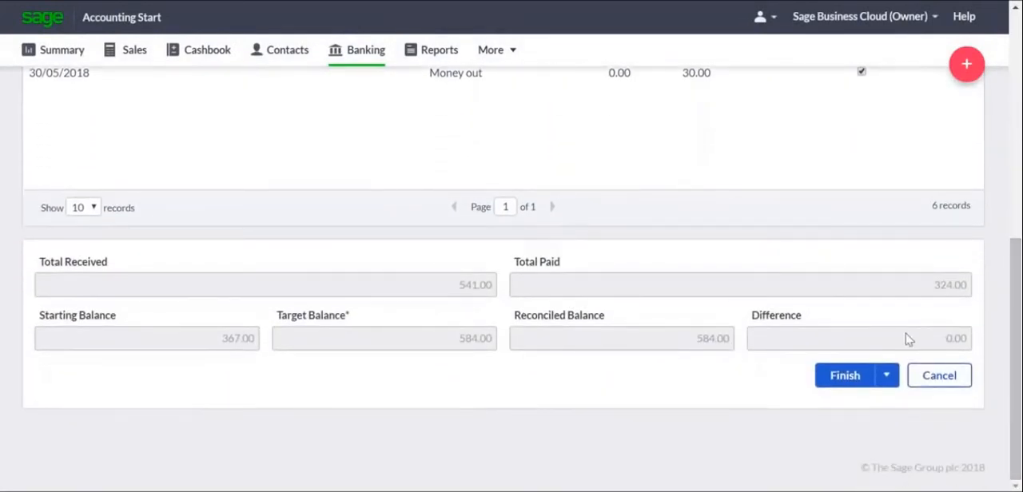
{"action": "mouse_move", "coordinate": [530, 299]}
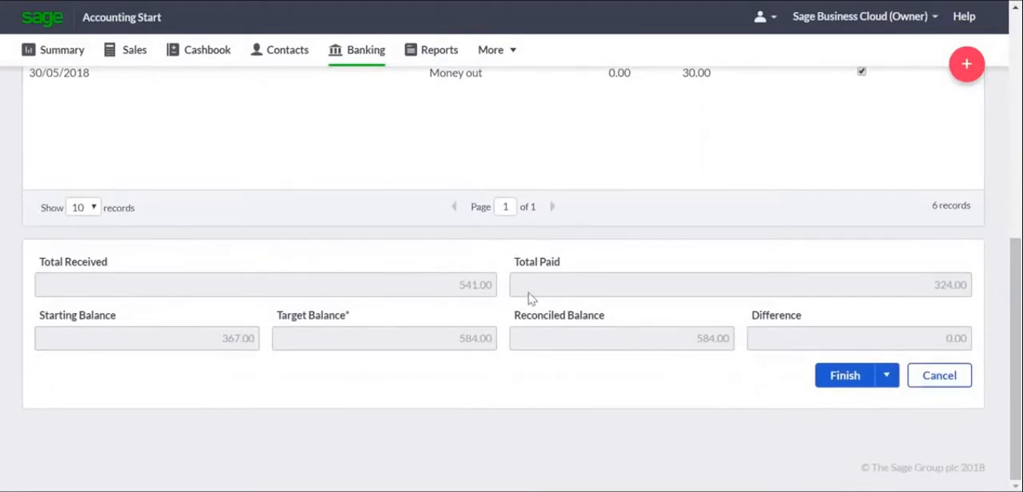
{"action": "mouse_move", "coordinate": [333, 358]}
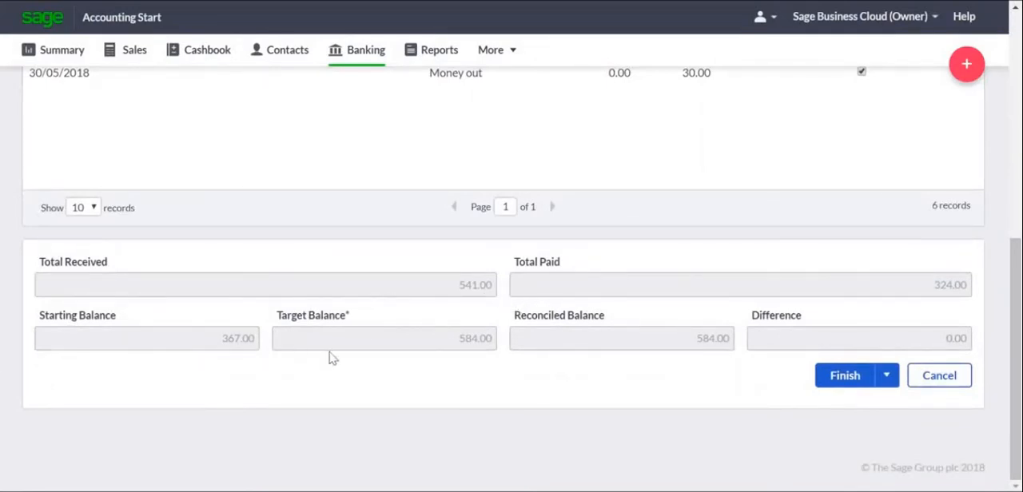
{"action": "mouse_move", "coordinate": [697, 356]}
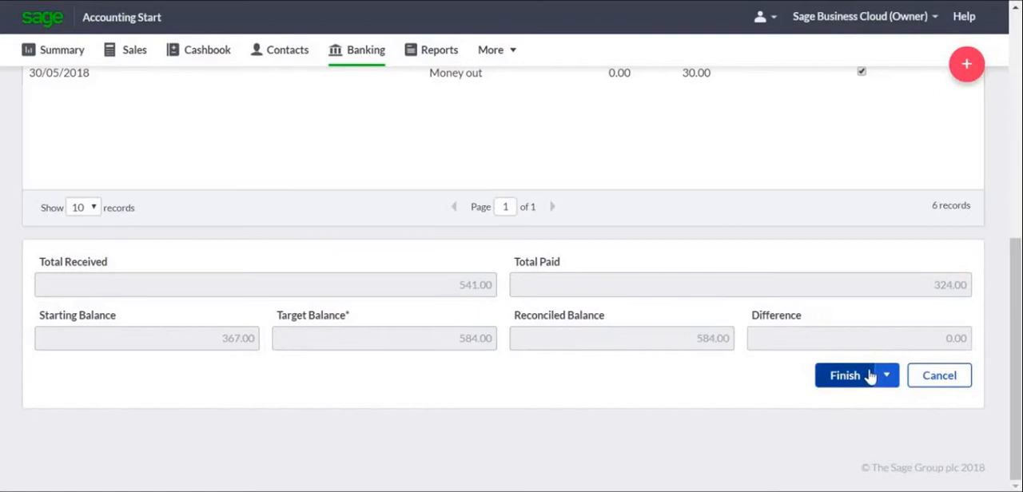
{"action": "left_click", "coordinate": [885, 375]}
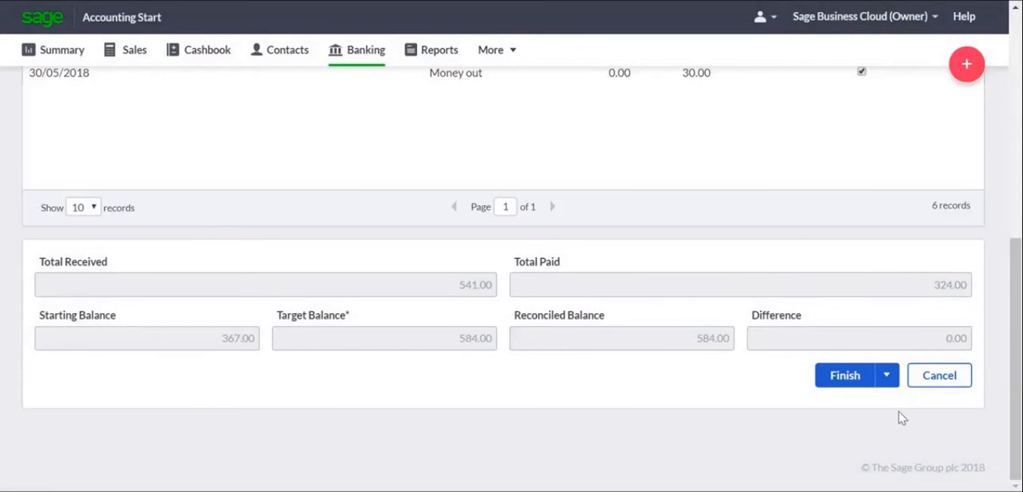
{"action": "mouse_move", "coordinate": [889, 415]}
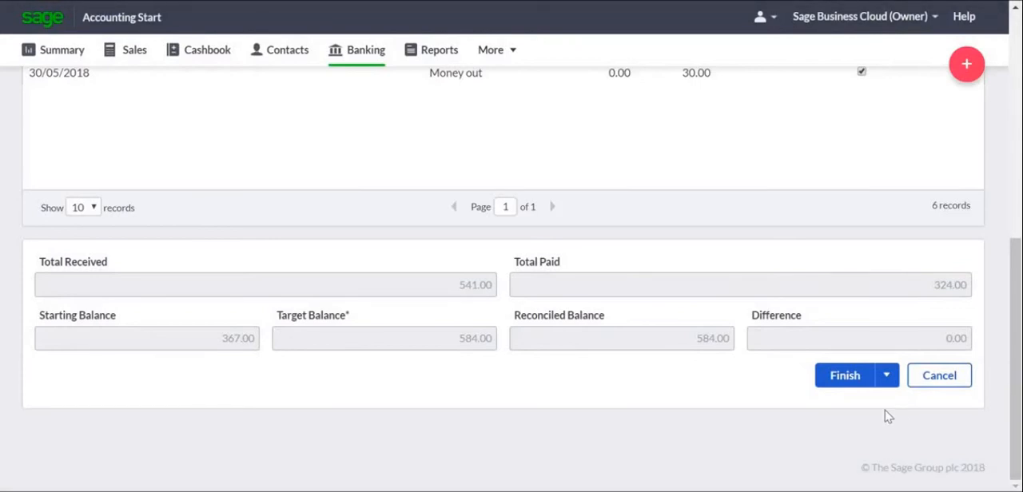
Step: Finish the zero-difference reconciliation and show its Bank Reconciliation summary report
{"action": "left_click", "coordinate": [845, 376]}
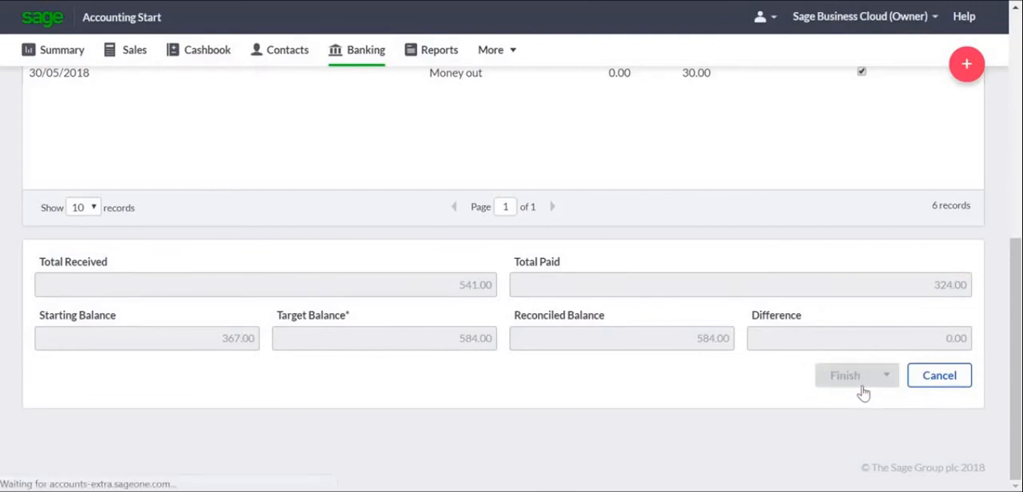
{"action": "left_click", "coordinate": [844, 375]}
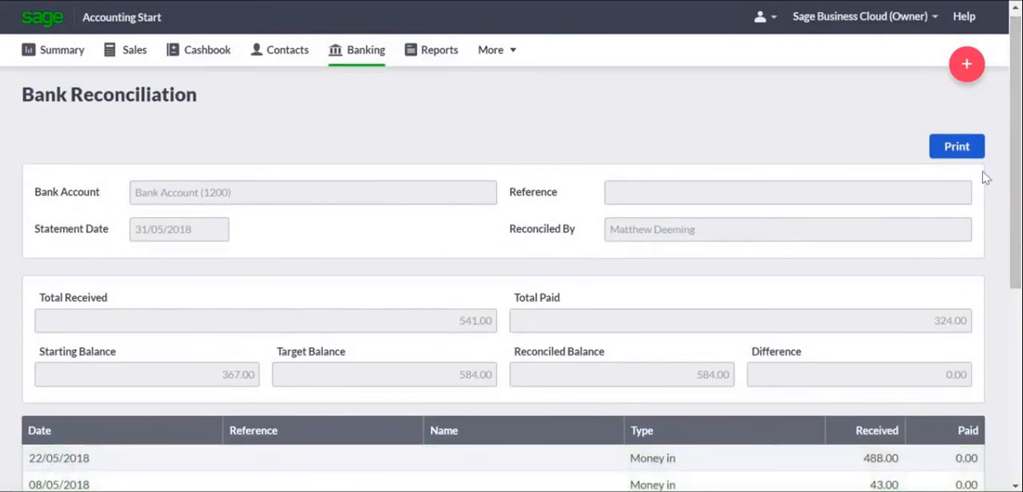
{"action": "left_click", "coordinate": [956, 145]}
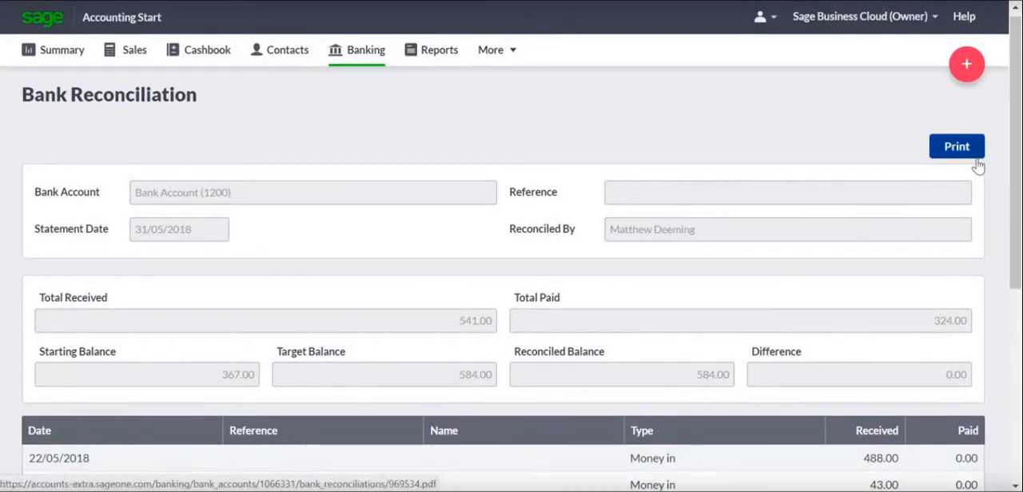
{"action": "mouse_move", "coordinate": [943, 183]}
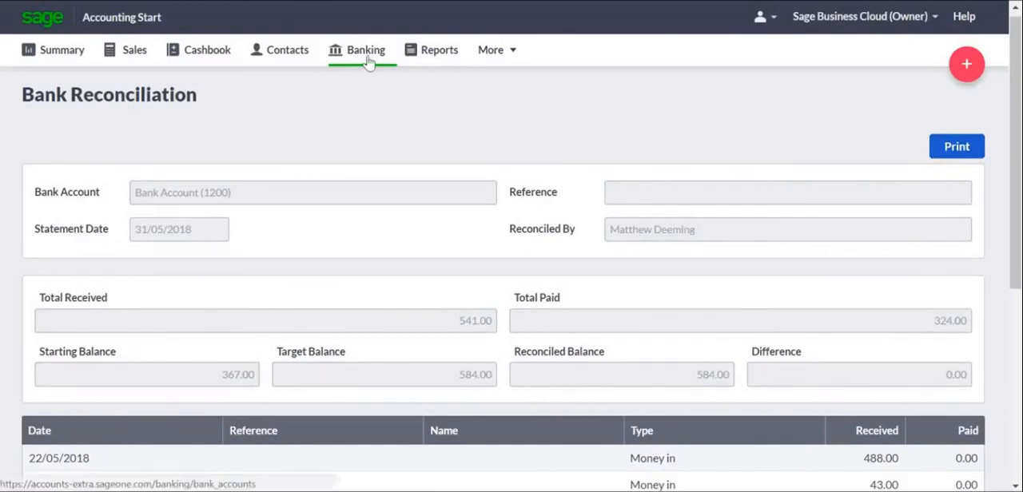
Step: Return to Bank Account's Reconciliations history listing the April and May 2018 statements
{"action": "left_click", "coordinate": [366, 50]}
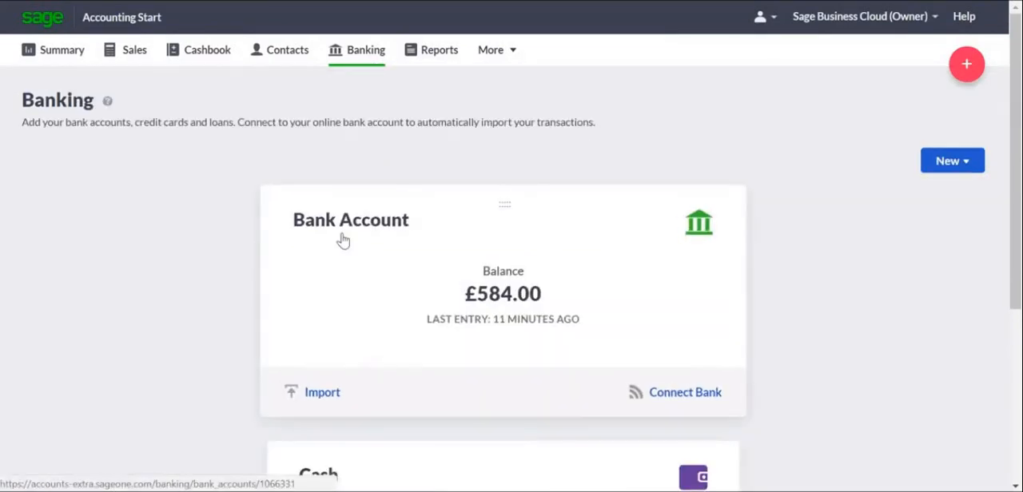
{"action": "left_click", "coordinate": [350, 221]}
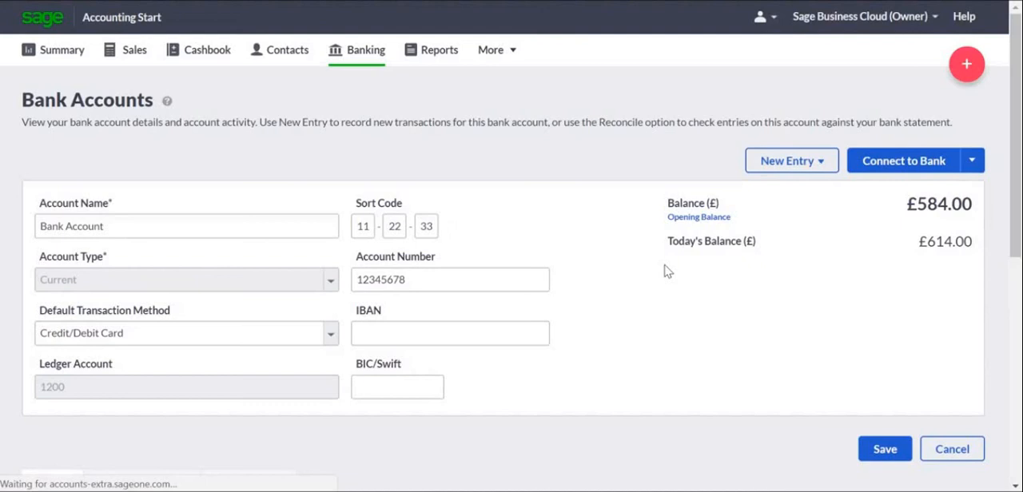
{"action": "scroll", "scroll_direction": "down", "scroll_amount": 3}
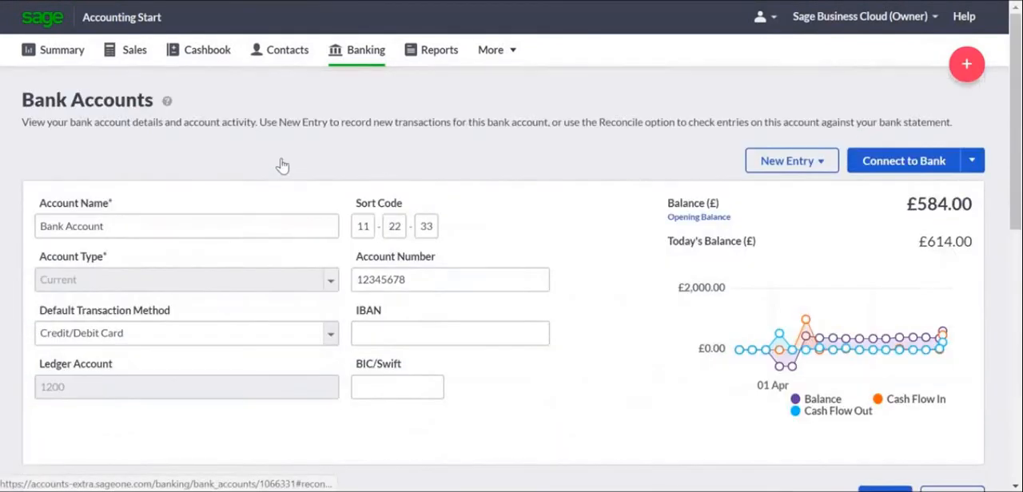
{"action": "left_click", "coordinate": [250, 141]}
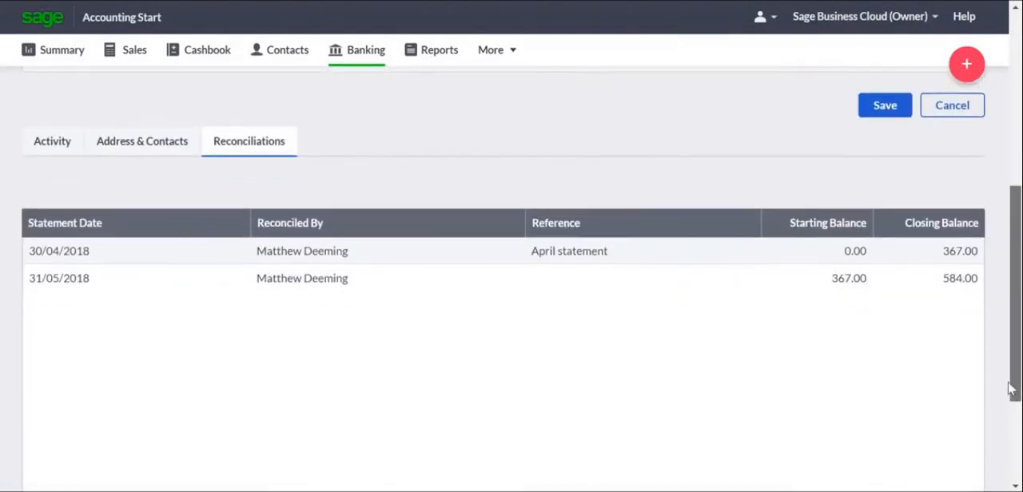
{"action": "mouse_move", "coordinate": [995, 381]}
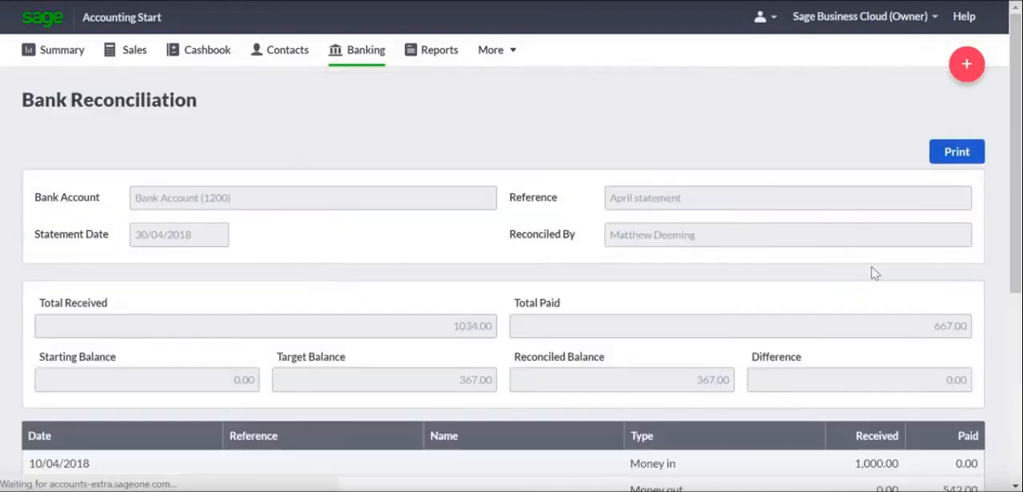
{"action": "scroll", "scroll_direction": "down", "scroll_amount": 3}
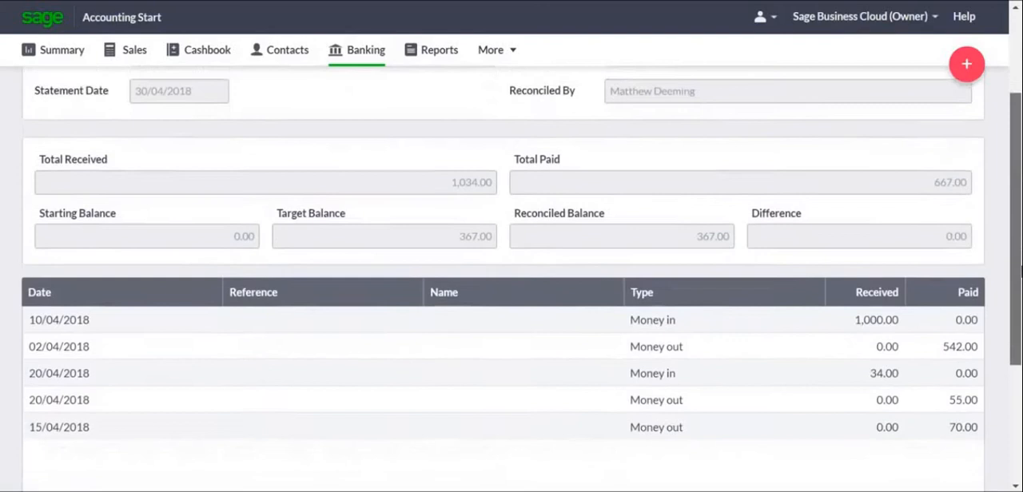